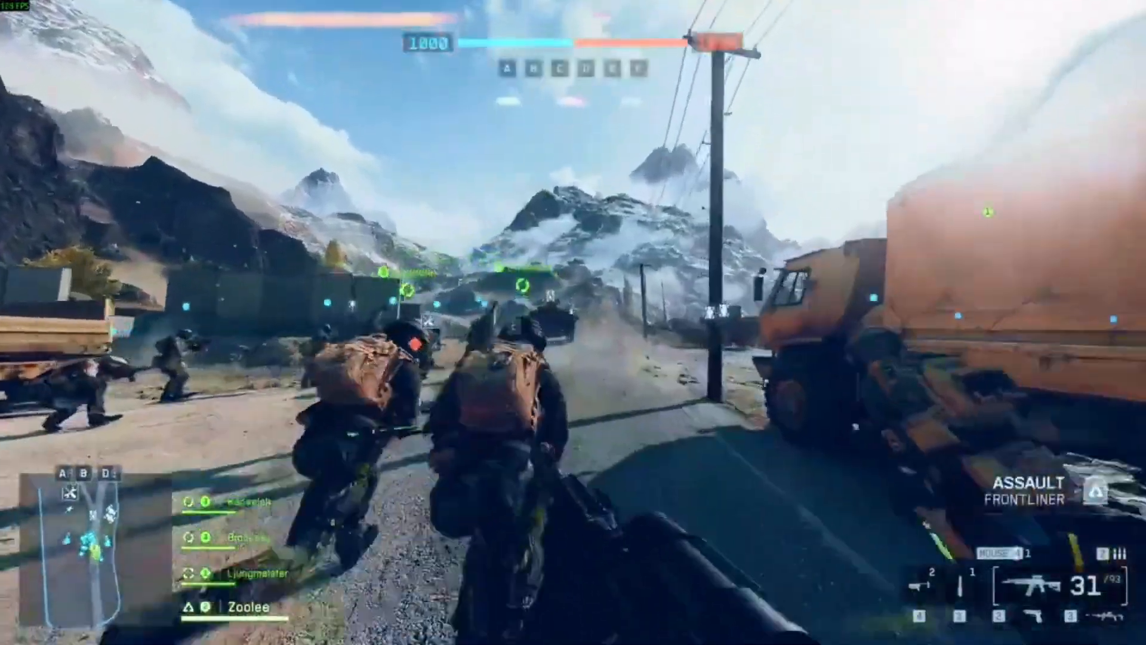
pyautogui.moveTo(572, 323)
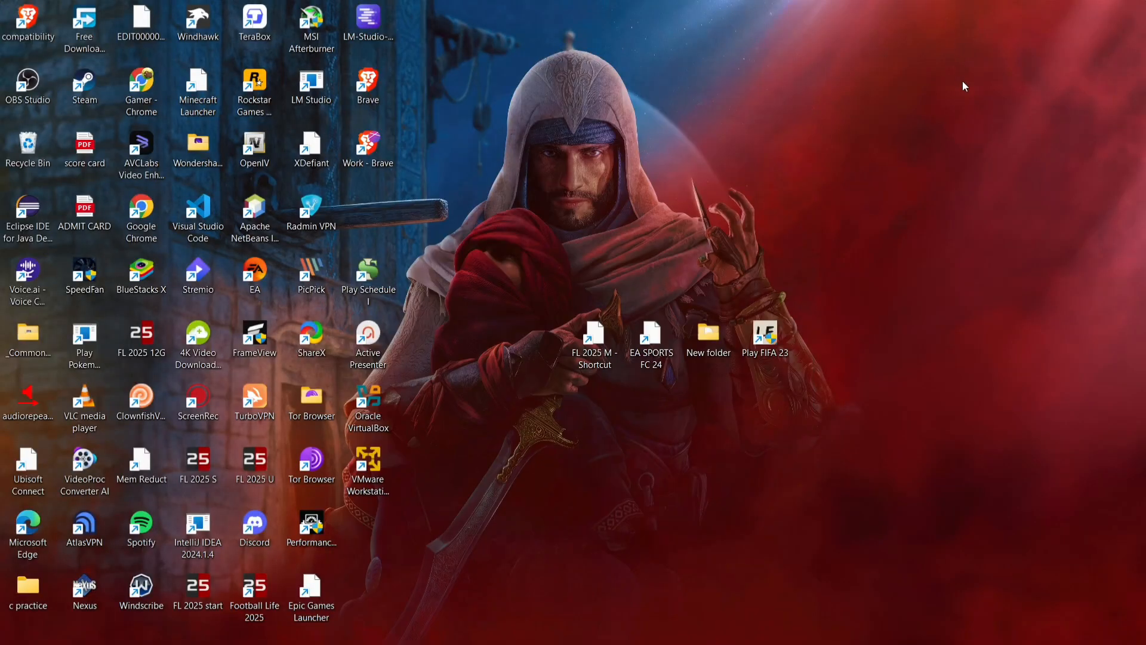
# Step: Launch msinfo32 from the Run dialog to show the System Summary
pyautogui.press('Win+r')
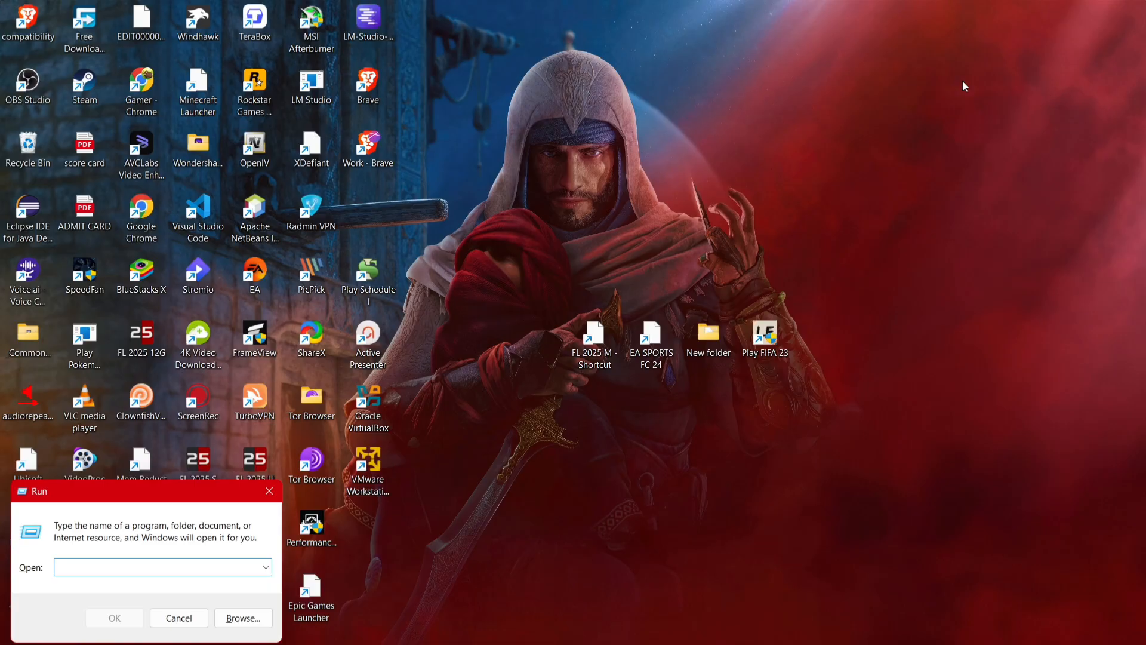
pyautogui.write('mi')
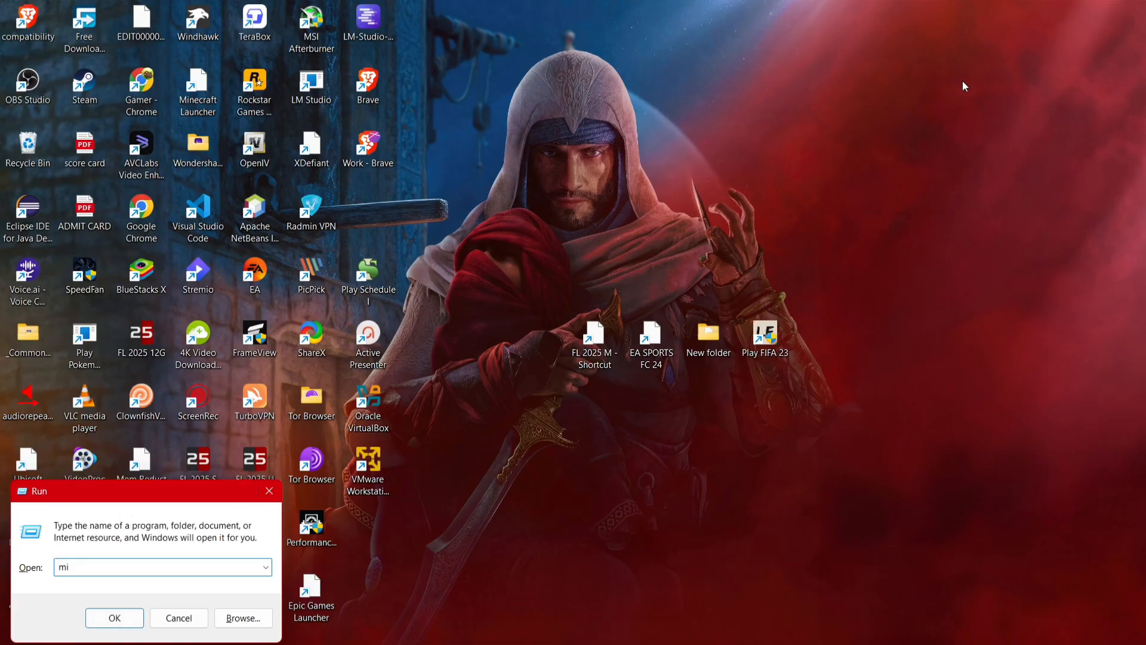
pyautogui.write('sinfo')
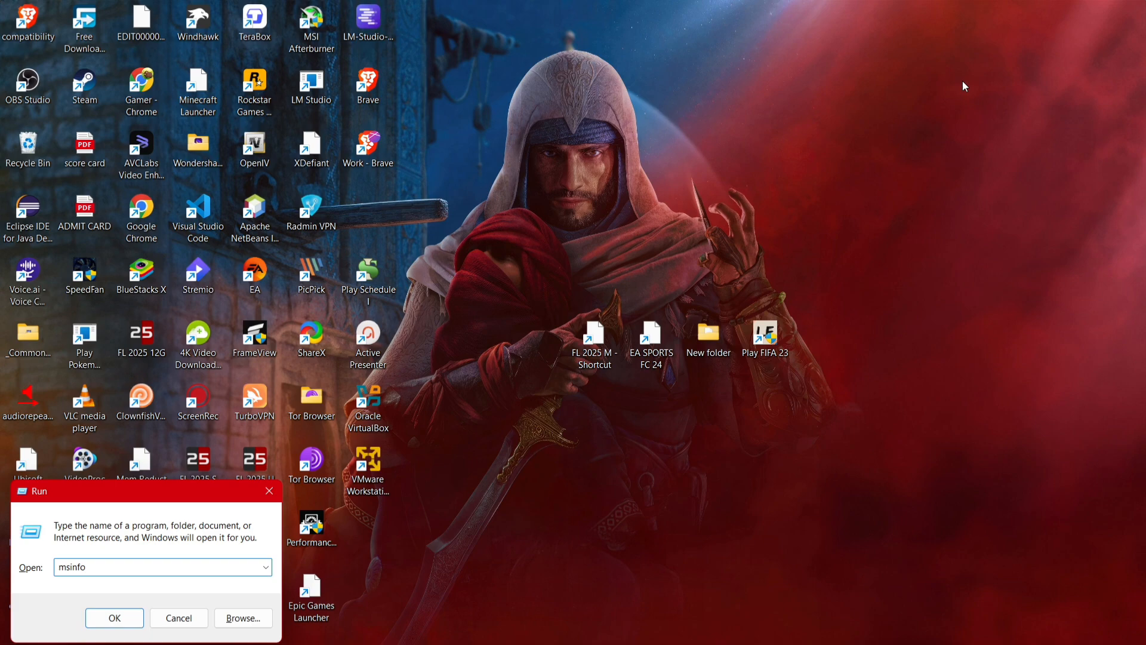
pyautogui.write('32')
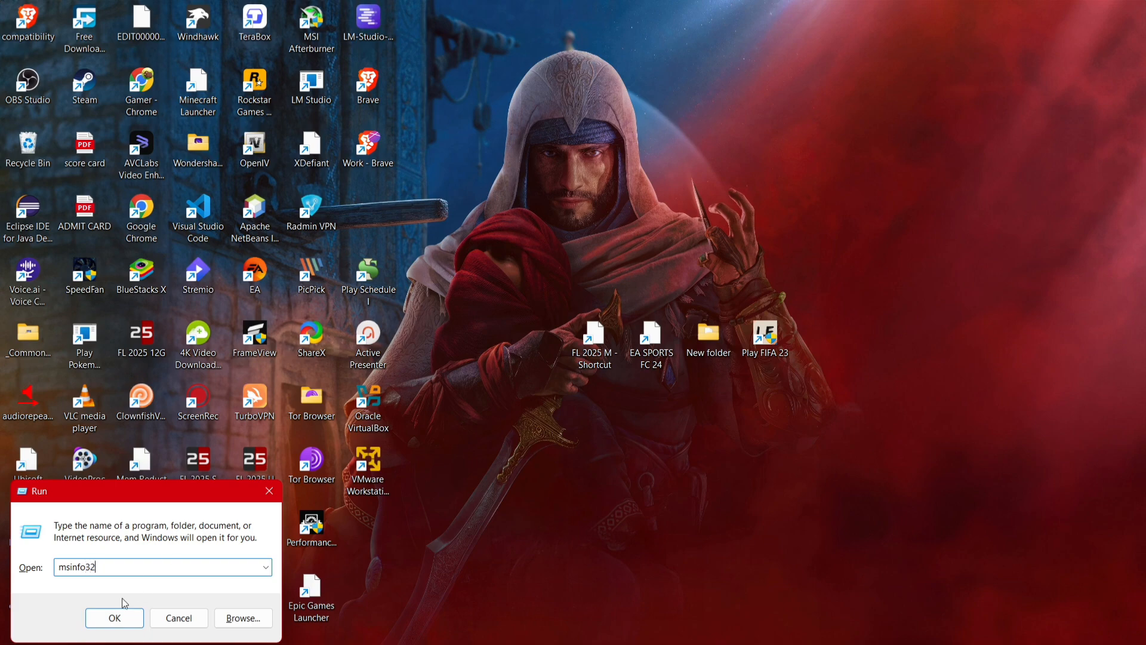
pyautogui.click(114, 617)
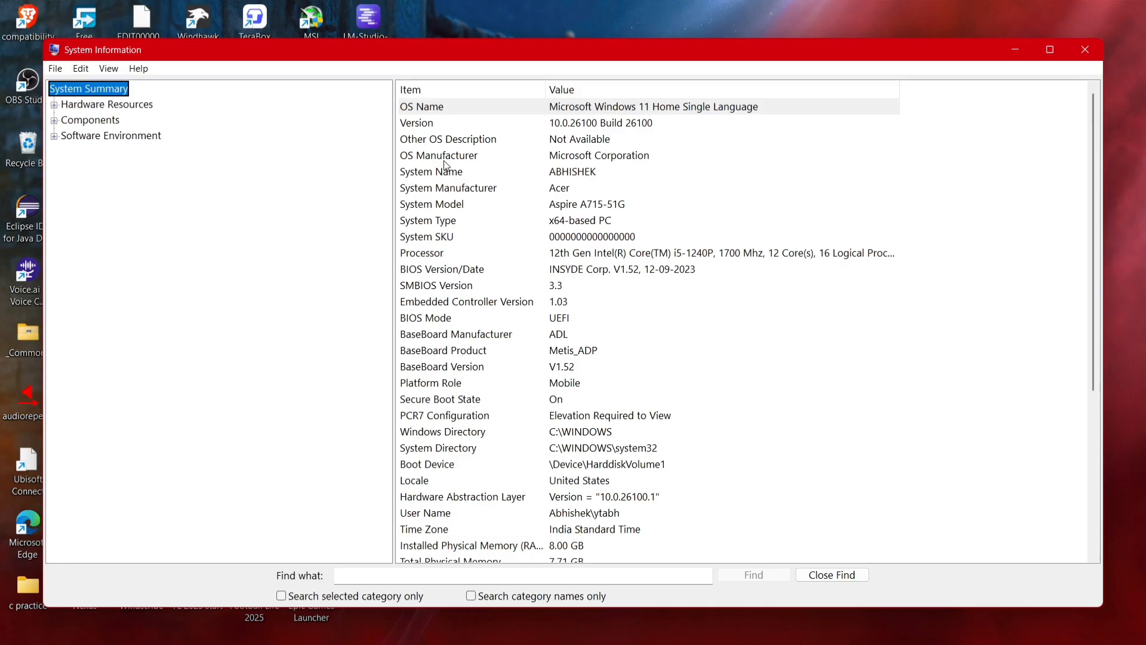
pyautogui.moveTo(433, 278)
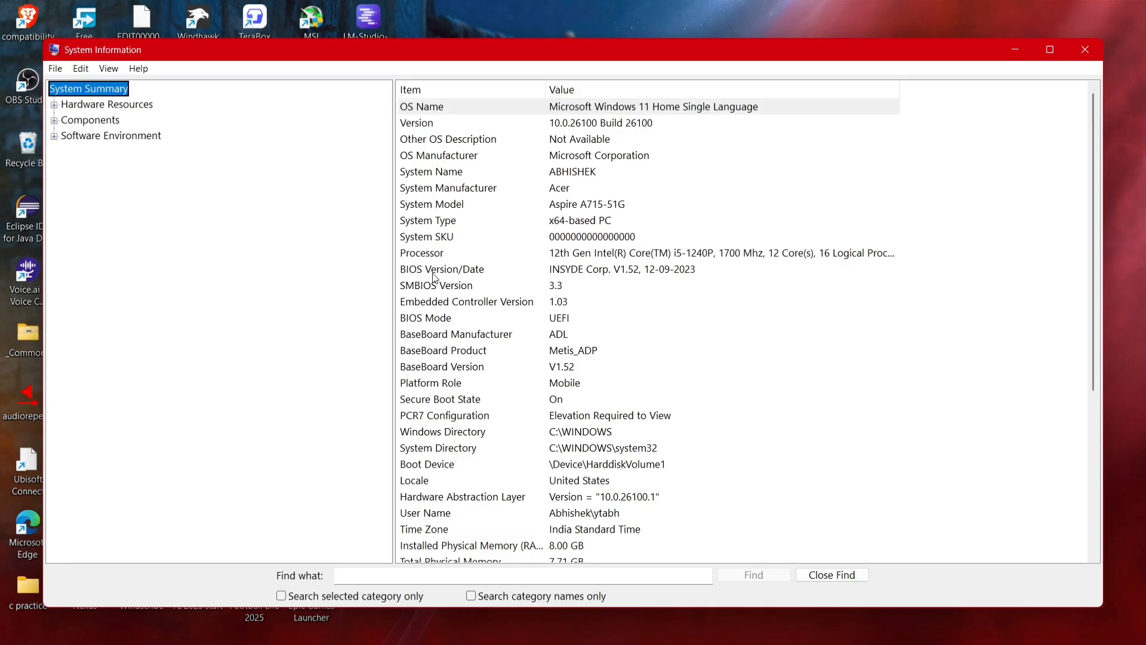
pyautogui.moveTo(145, 194)
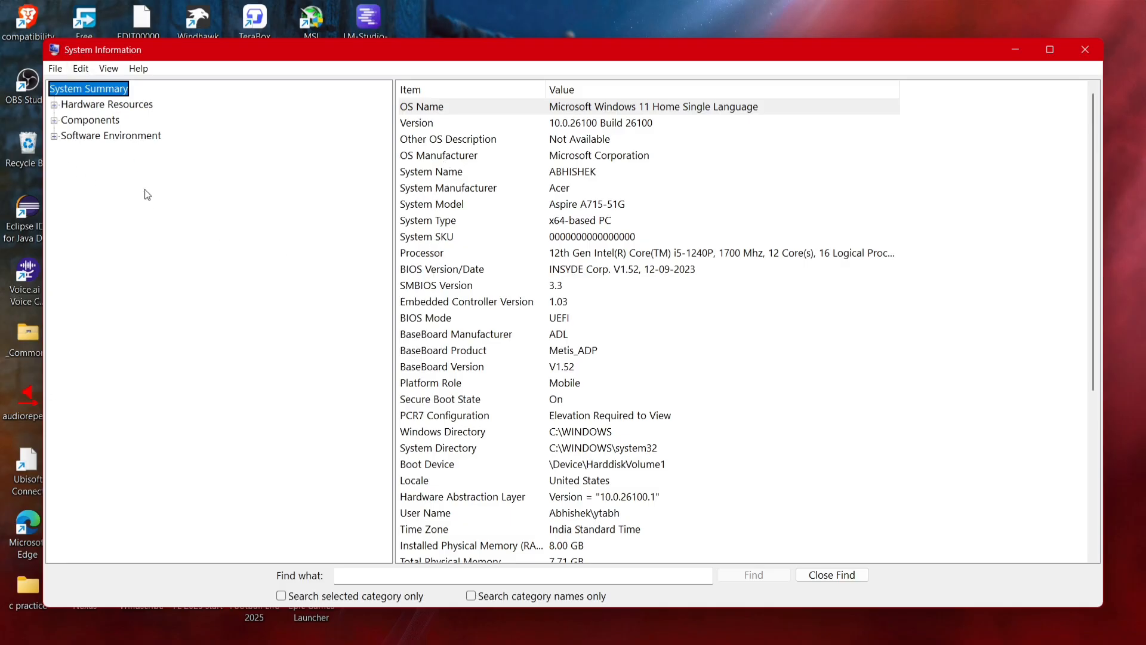
pyautogui.scroll(-3)
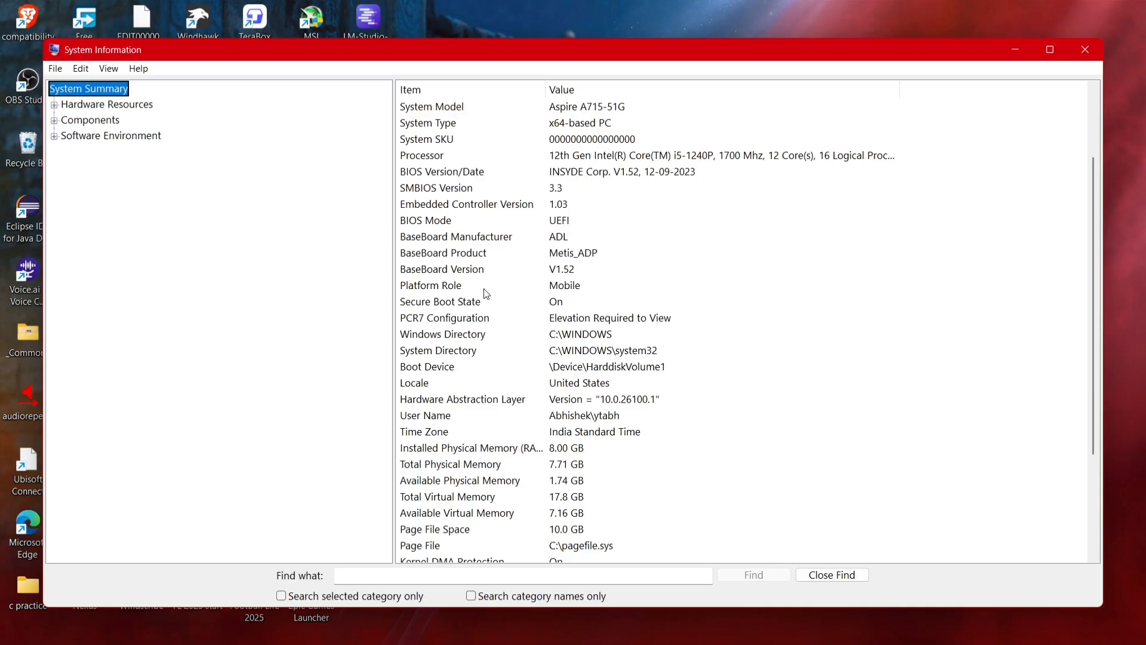
pyautogui.scroll(3)
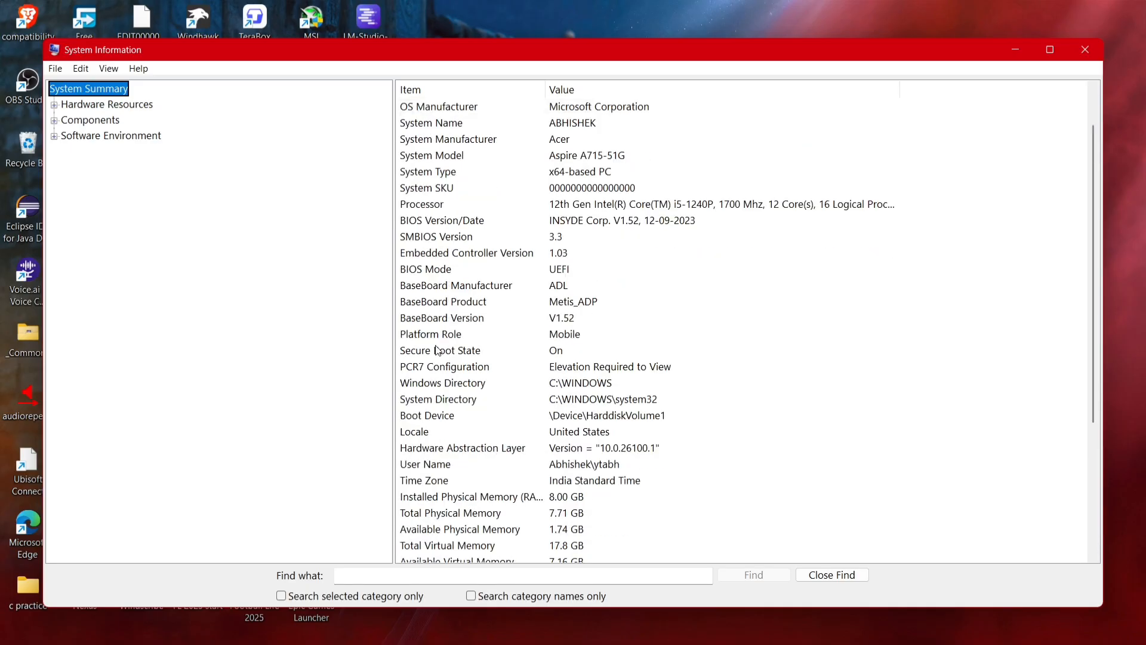
pyautogui.scroll(3)
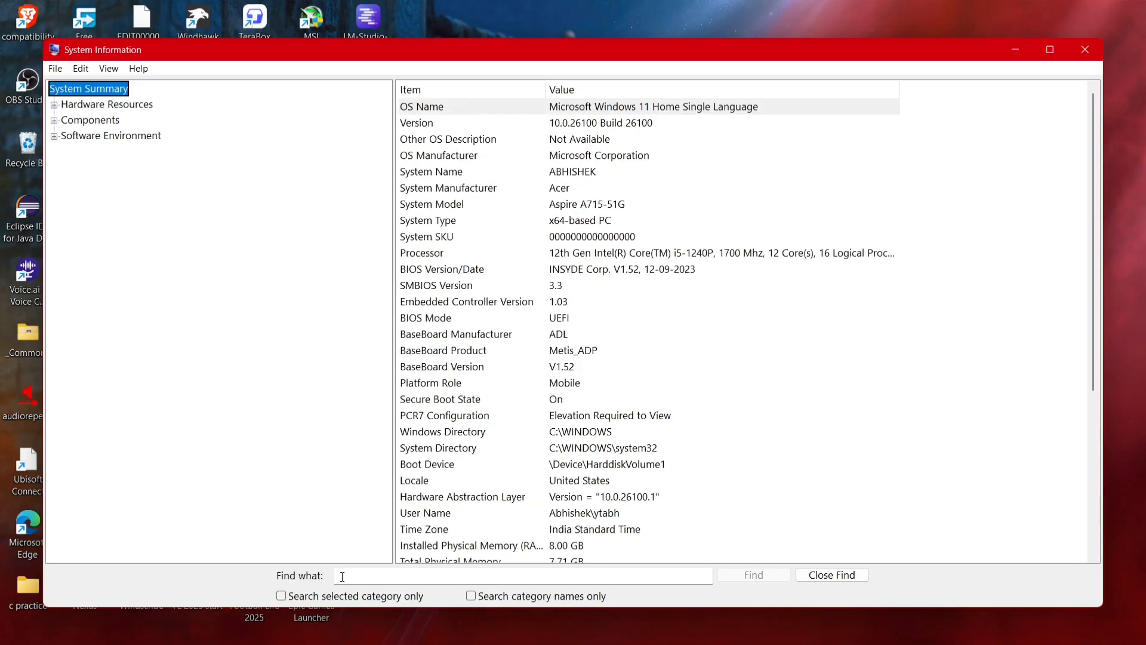
# Step: Search for 'Secure Boot State' and locate its row reading On
pyautogui.write('Sec')
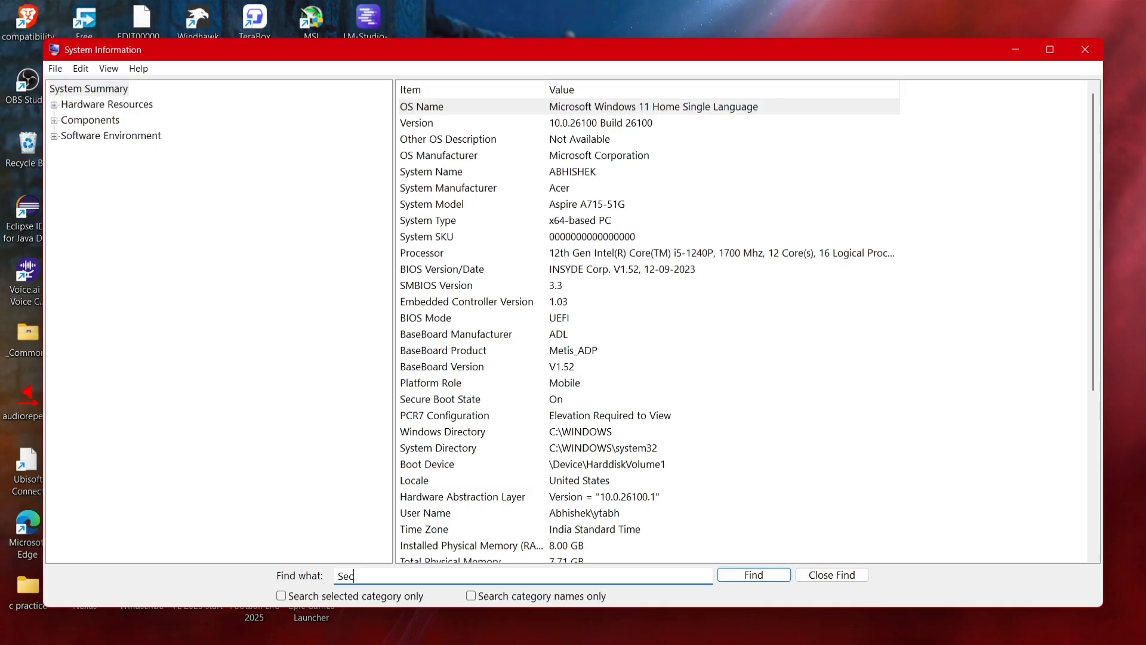
pyautogui.write('ure')
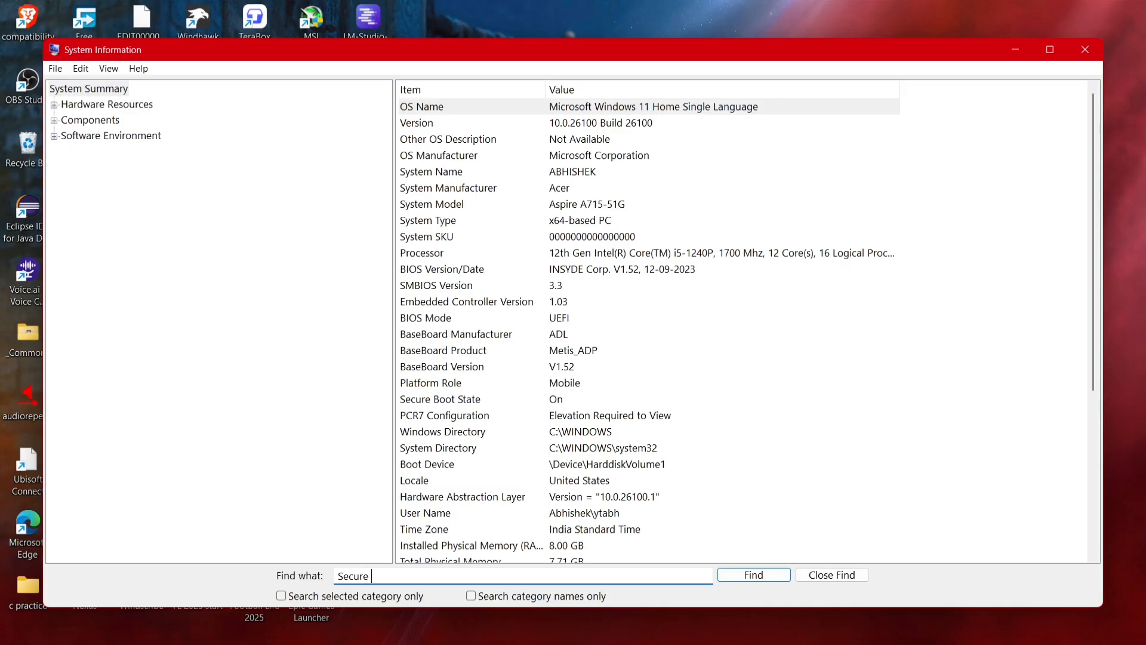
pyautogui.write('Boot State')
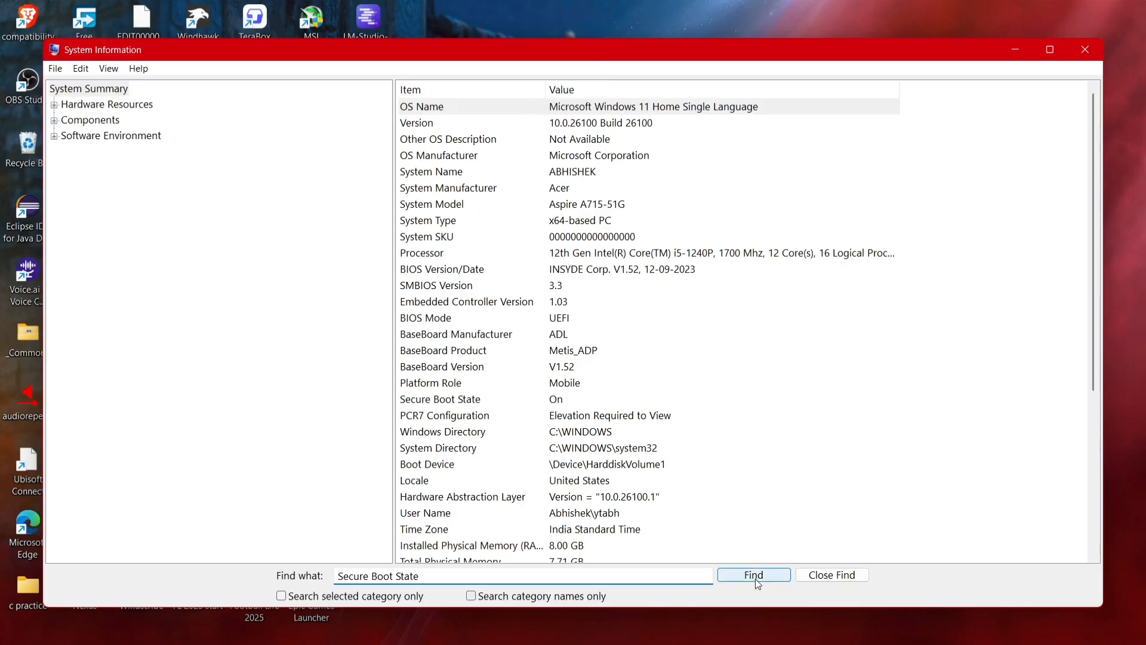
pyautogui.click(753, 574)
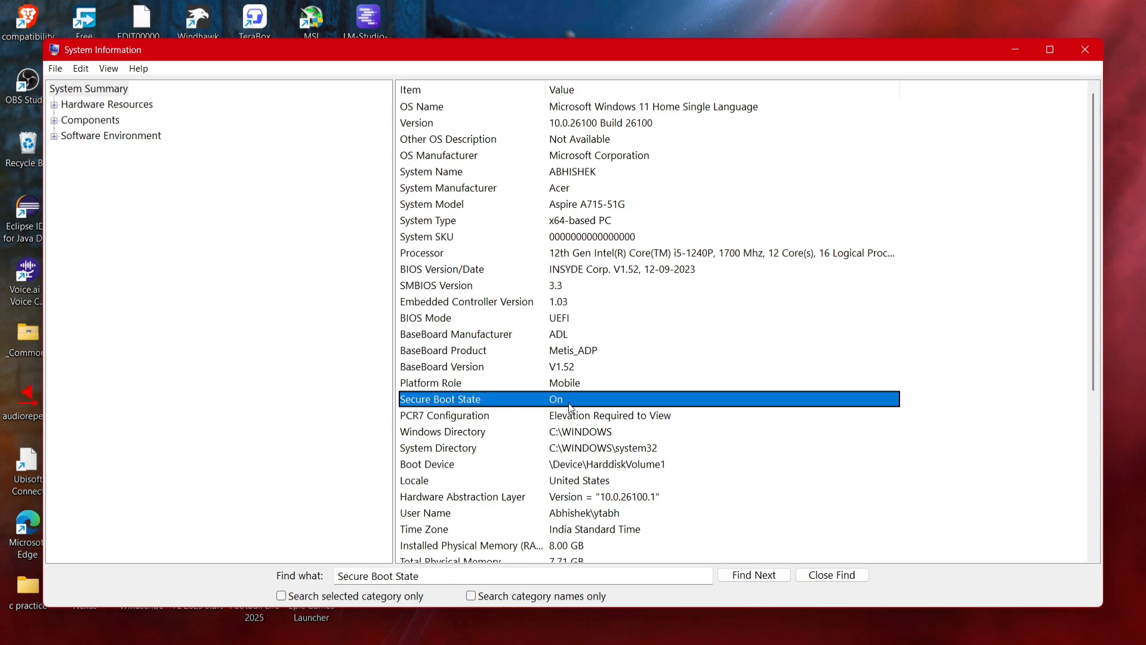
pyautogui.moveTo(572, 404)
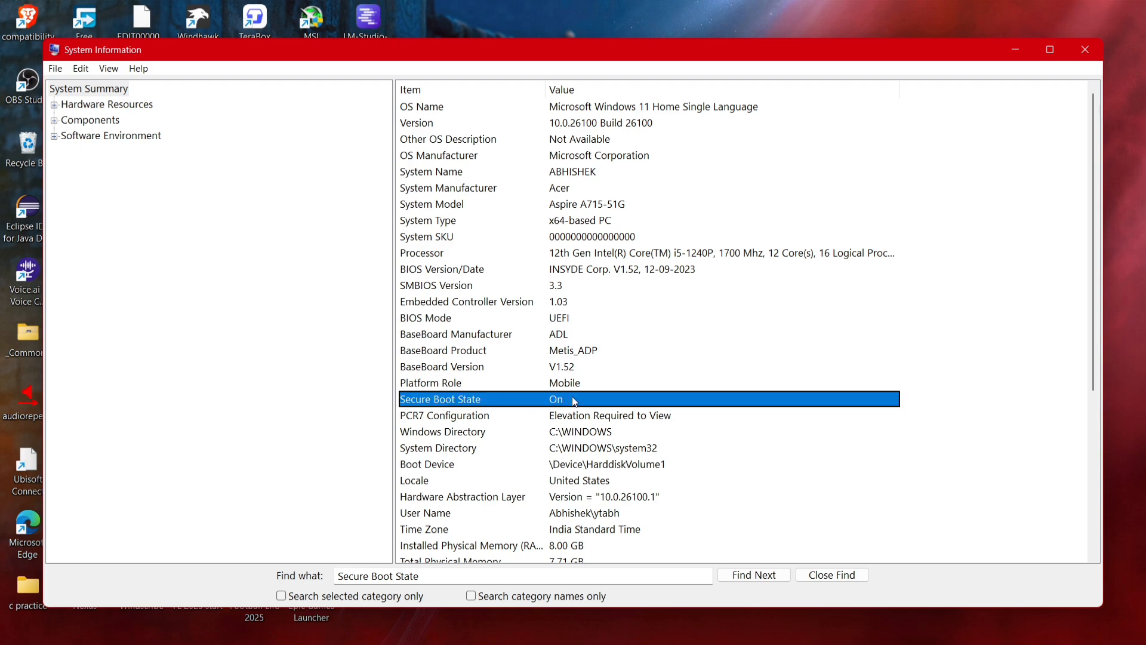
pyautogui.moveTo(888, 172)
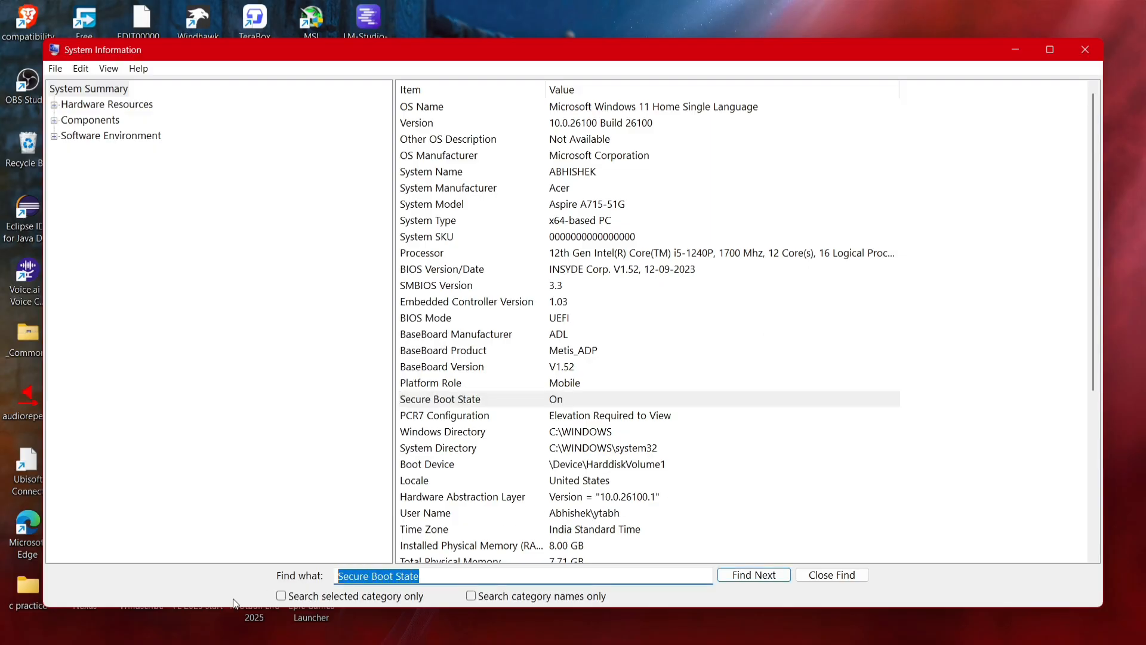
# Step: Search for 'BIOS Mode' and locate its row reading UEFI
pyautogui.write('BIOS')
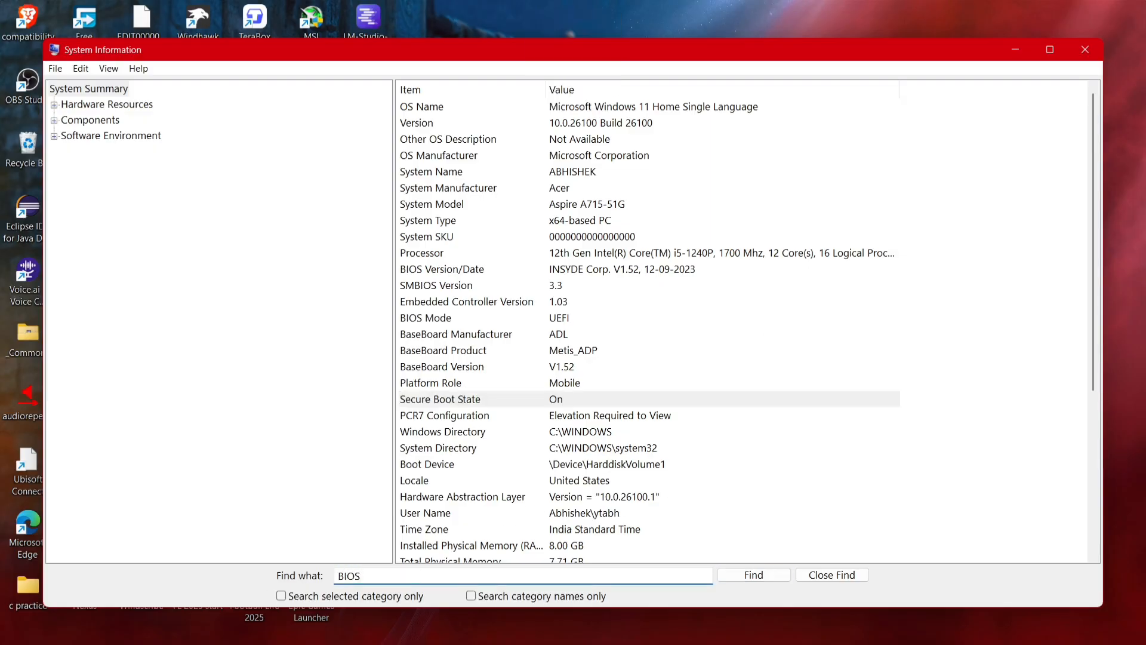
pyautogui.write('Mode')
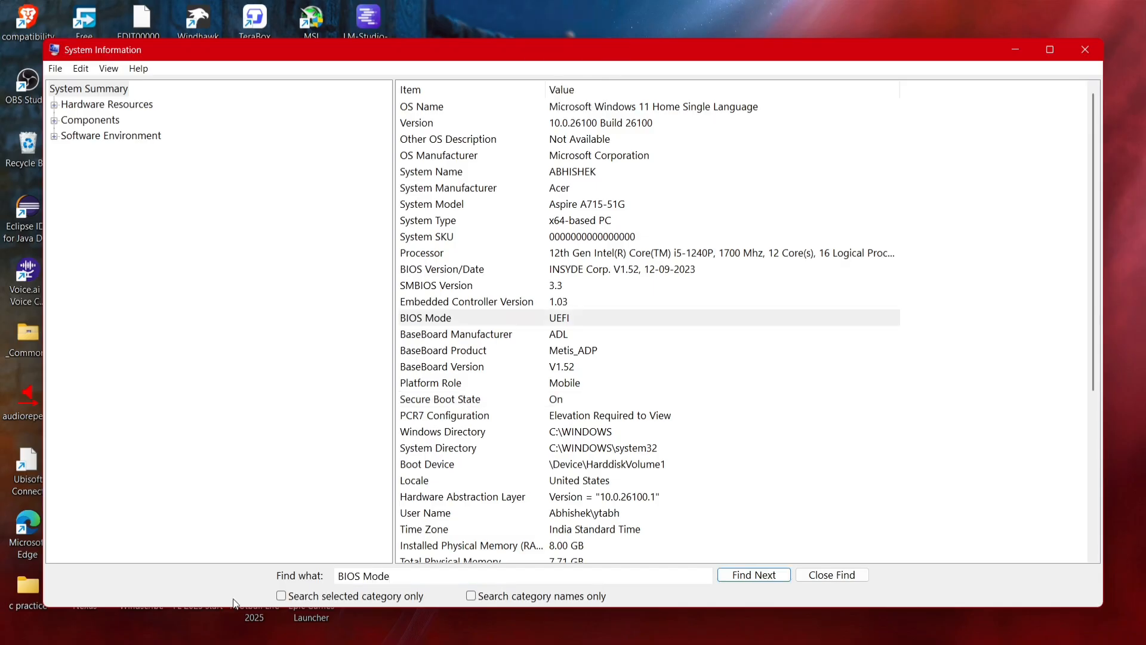
pyautogui.click(753, 574)
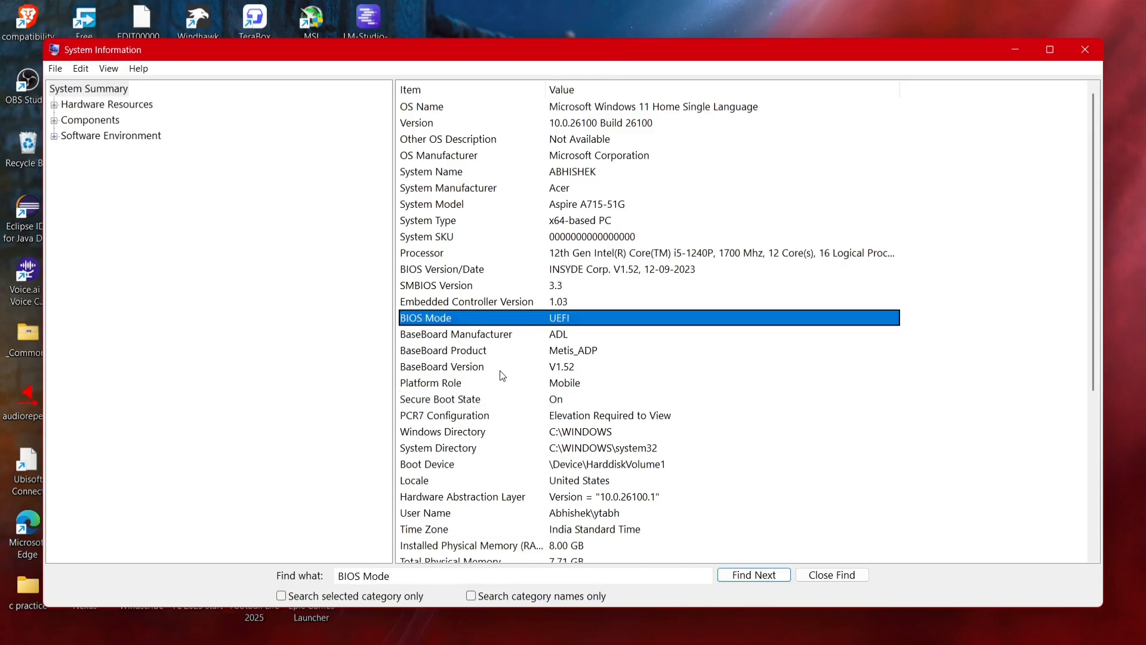
pyautogui.click(512, 576)
pyautogui.write('Secure')
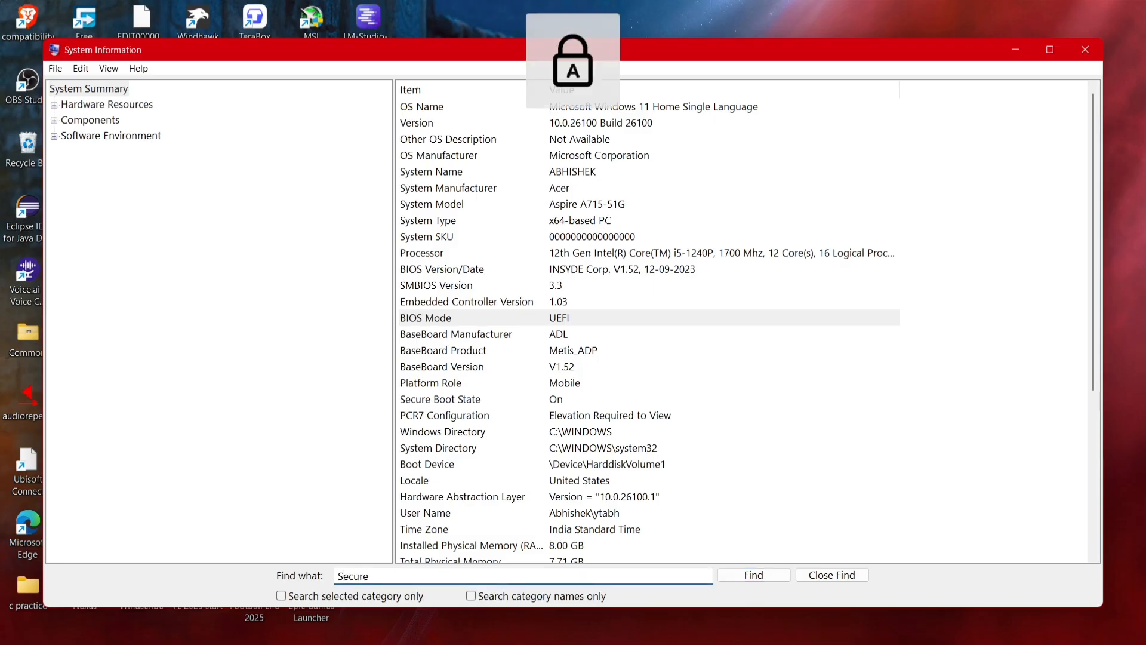
# Step: Search the system details for 'Secure Boot Capable'
pyautogui.write('Boot')
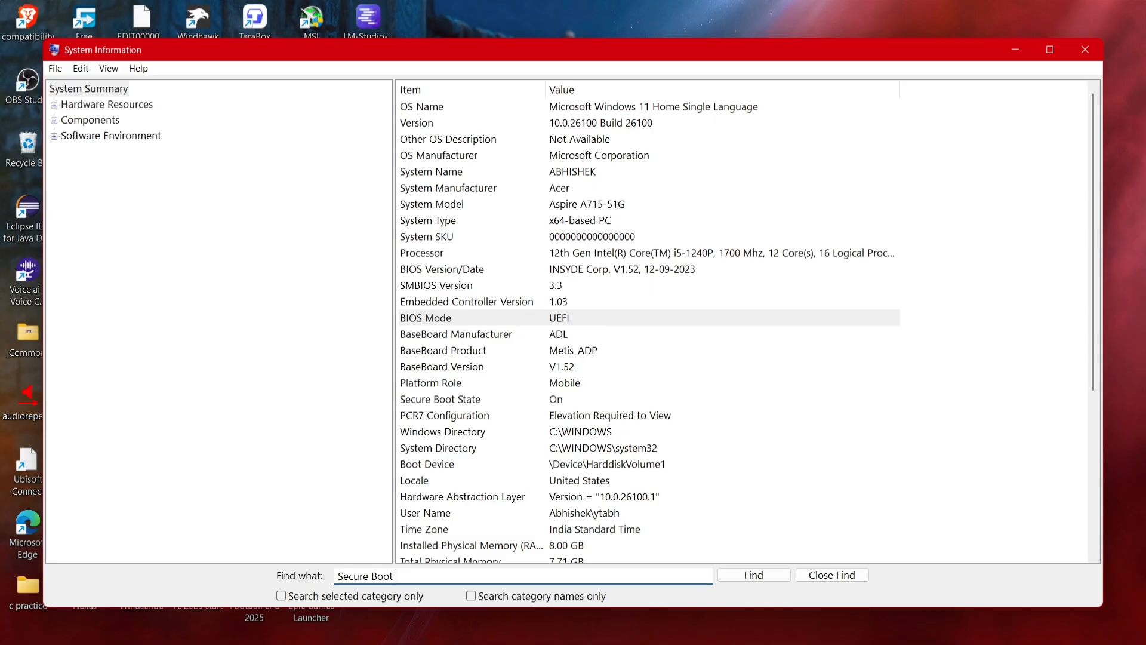
pyautogui.write('Capab')
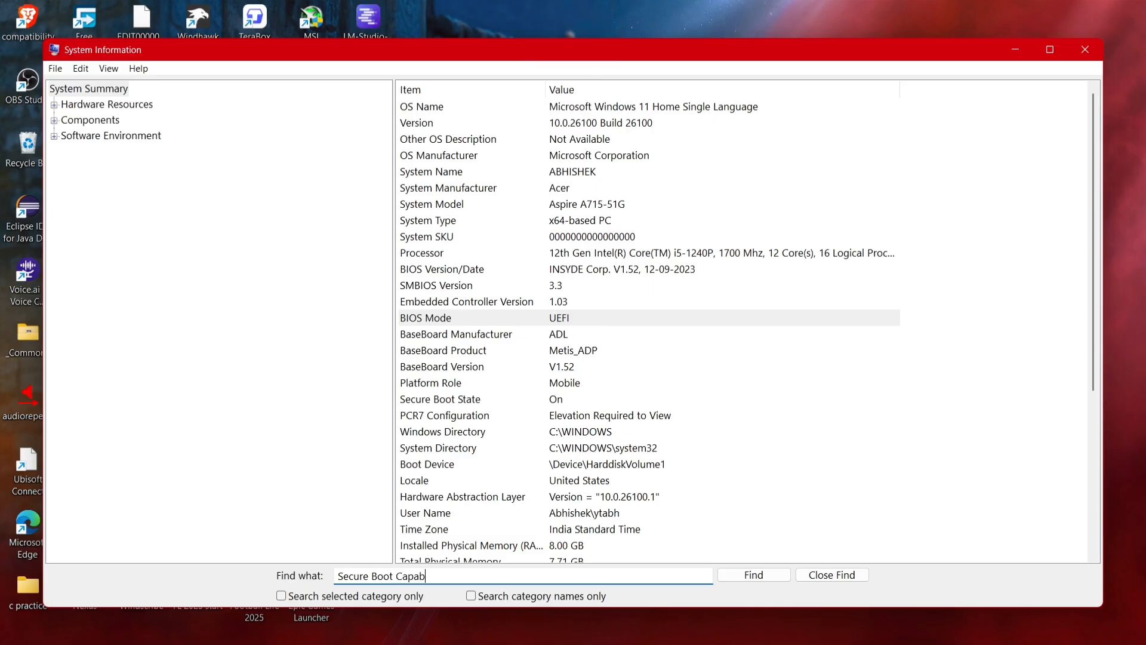
pyautogui.click(753, 574)
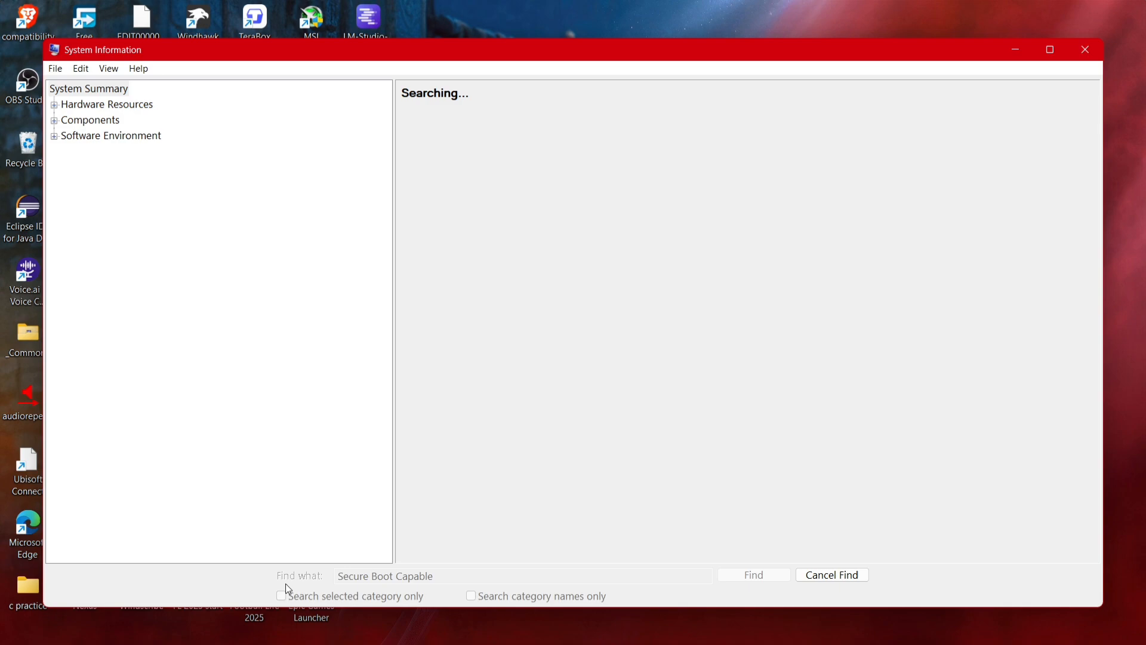
pyautogui.moveTo(448, 252)
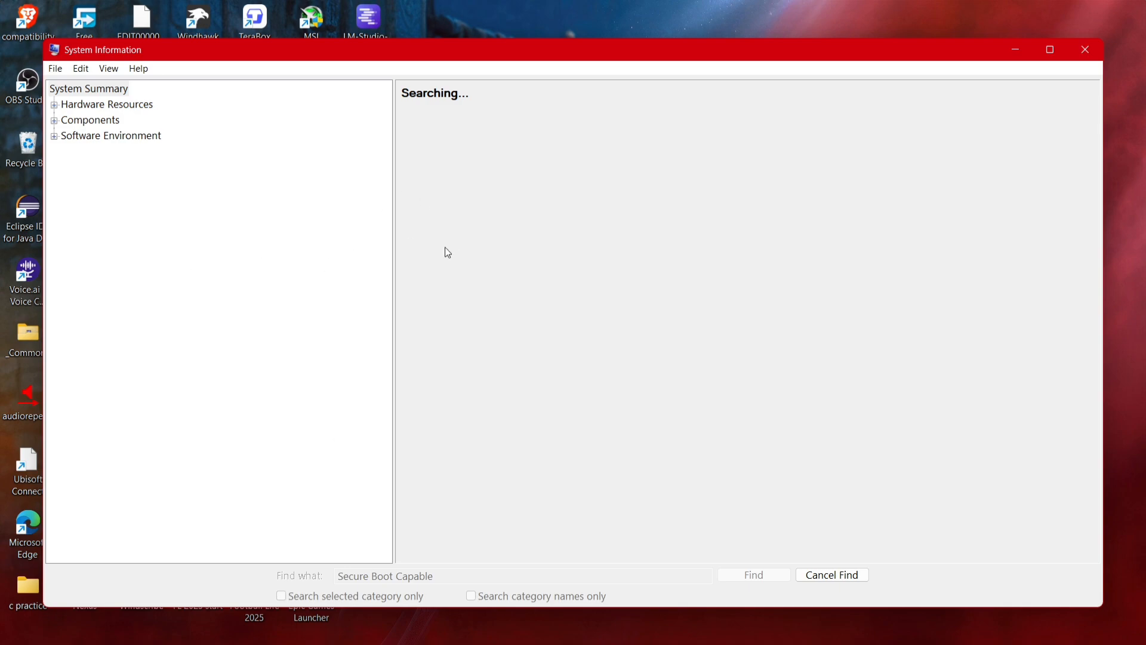